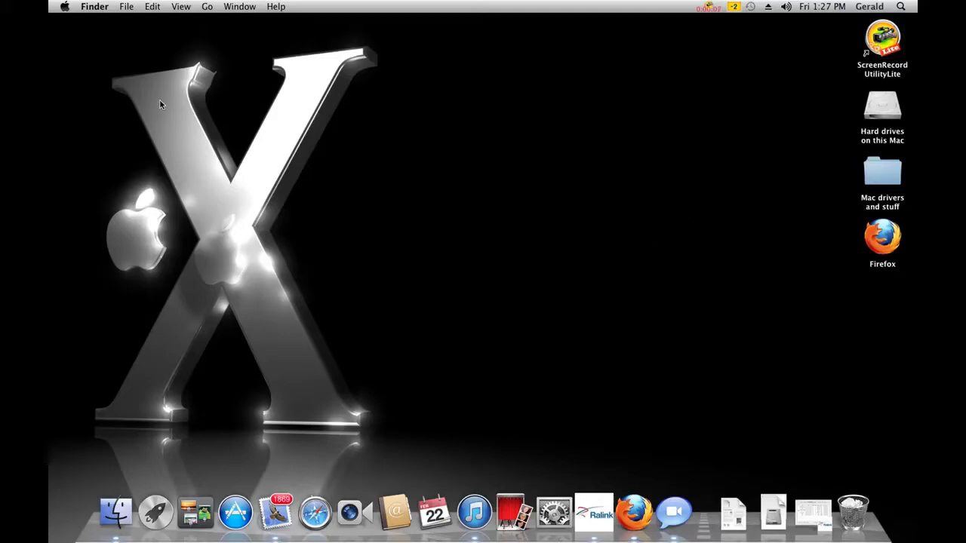
mouse_move(667, 179)
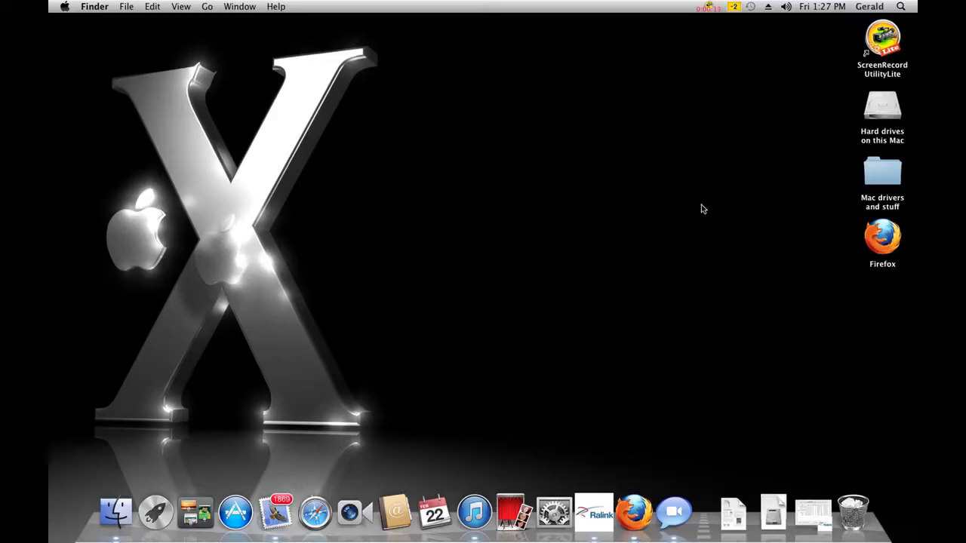
mouse_move(235, 512)
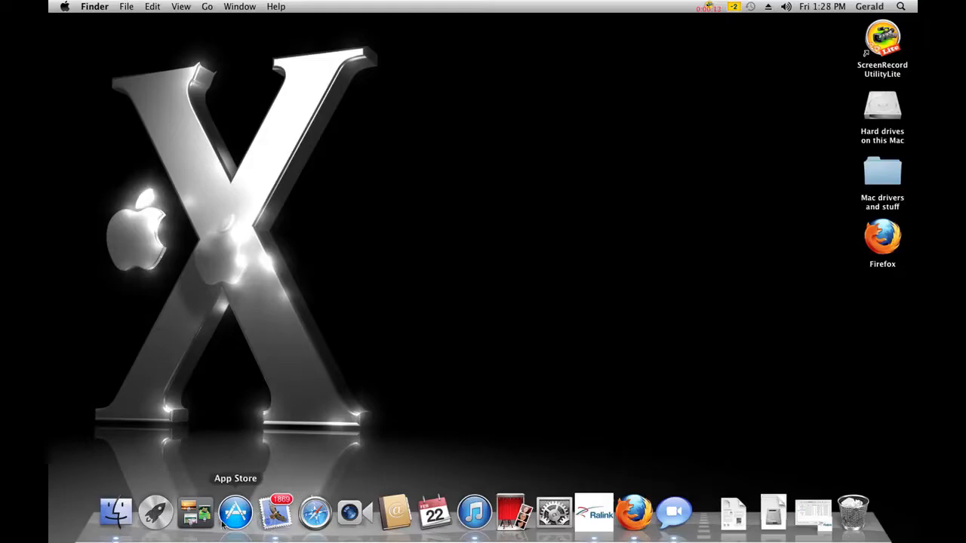
Open and close the App Store, then open iTunes and close its store window
left_click(236, 512)
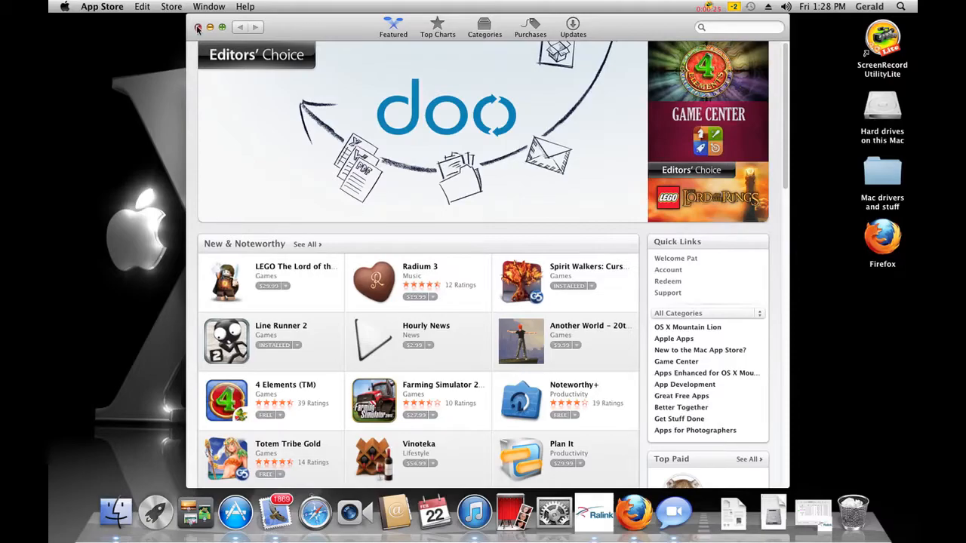
left_click(200, 27)
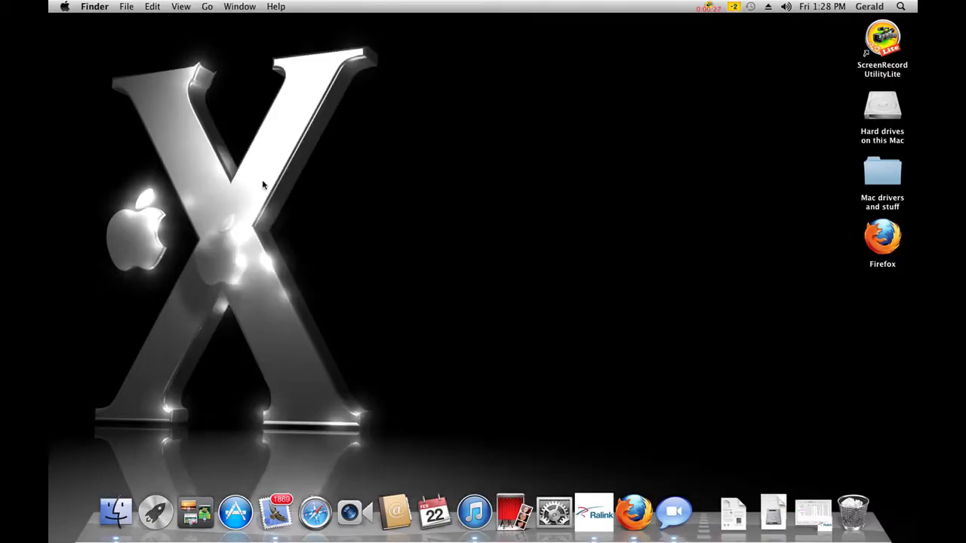
left_click(473, 511)
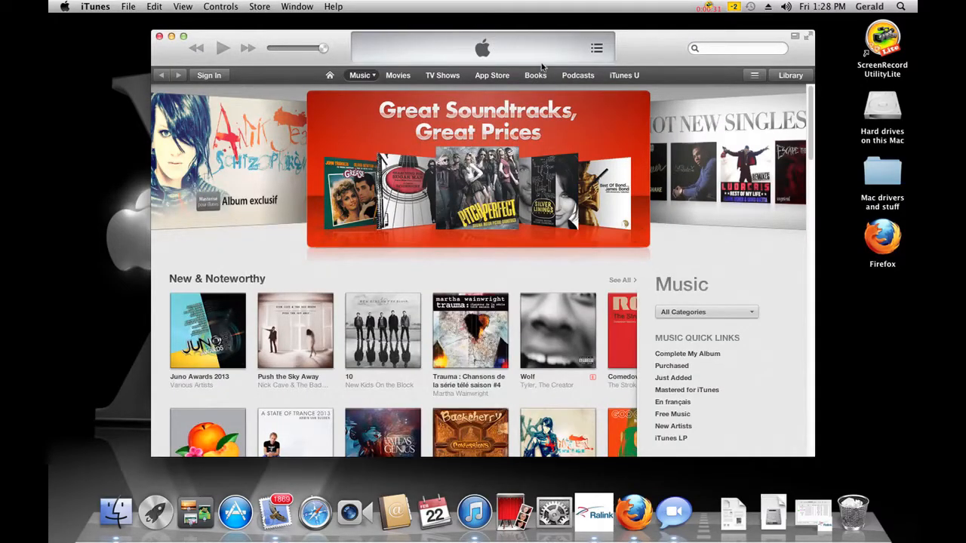
mouse_move(503, 282)
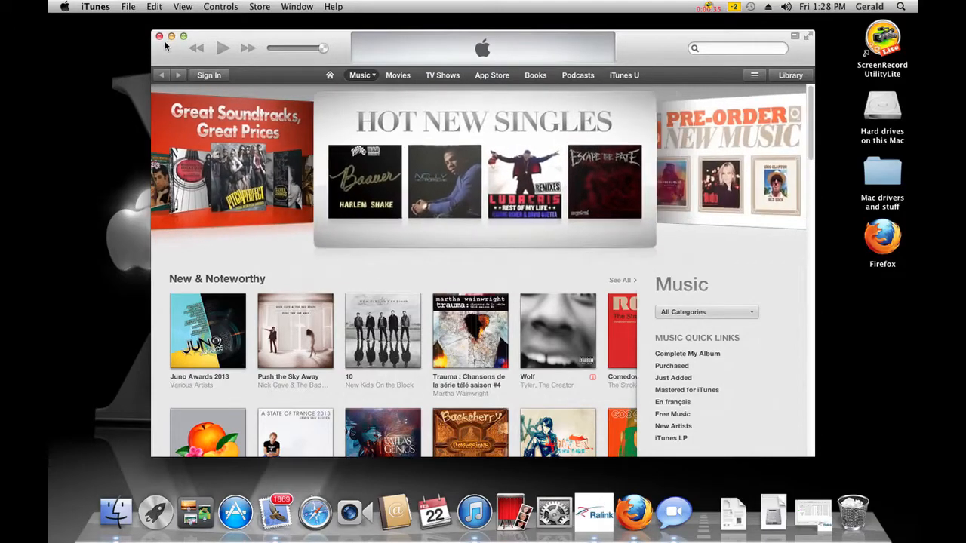
left_click(171, 35)
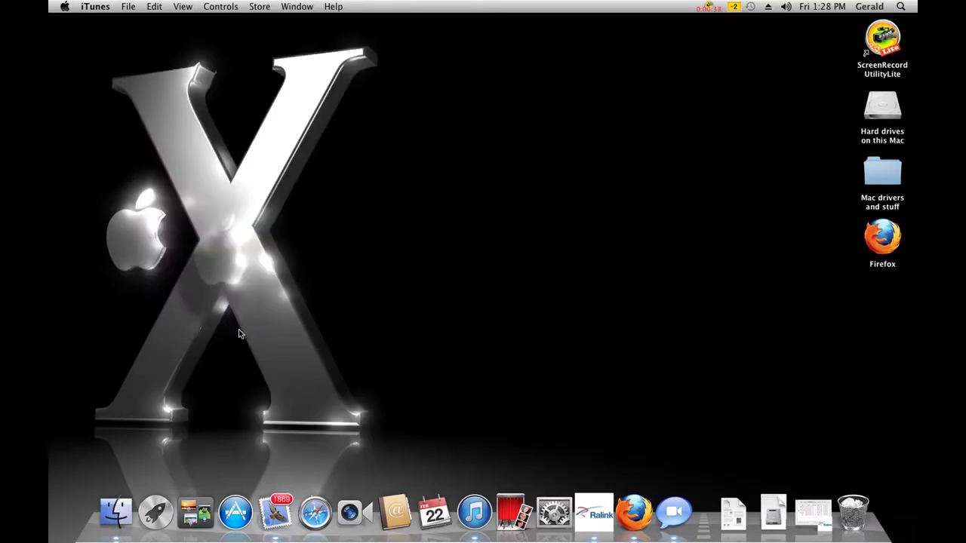
mouse_move(349, 511)
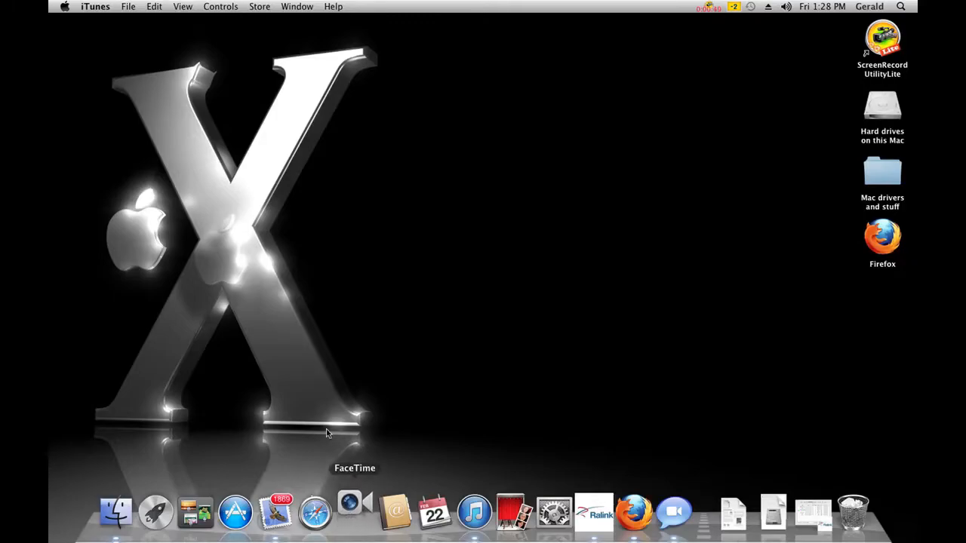
Launch FaceTime from the Dock, then close it
left_click(349, 511)
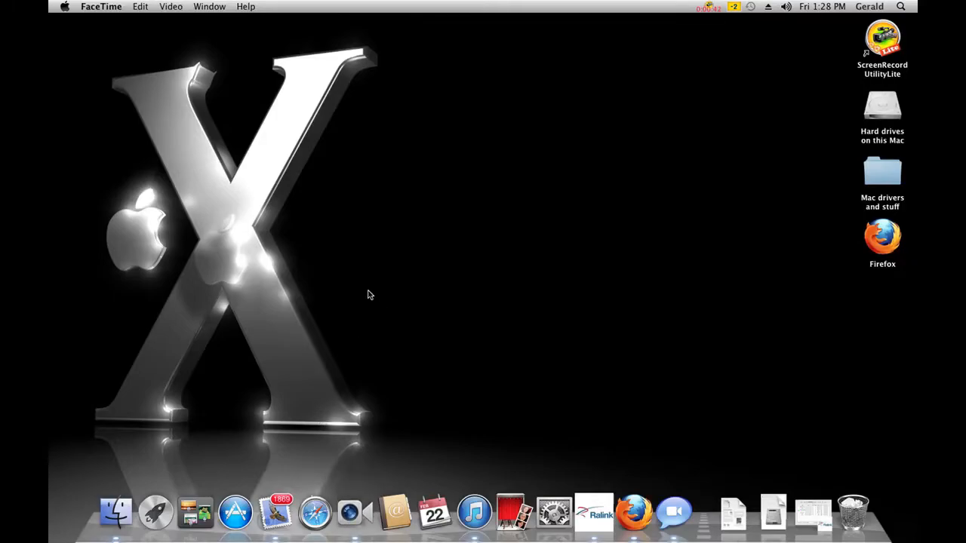
left_click(674, 511)
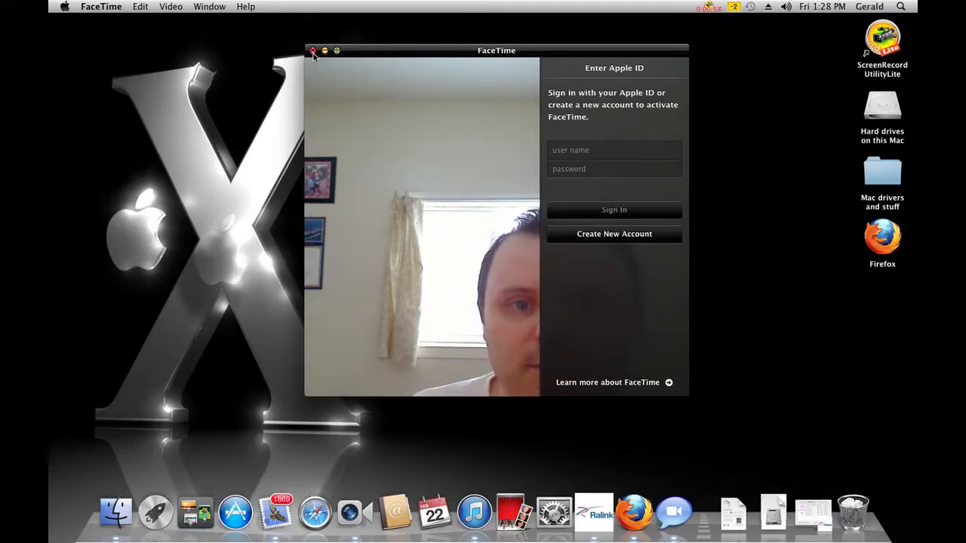
left_click(313, 51)
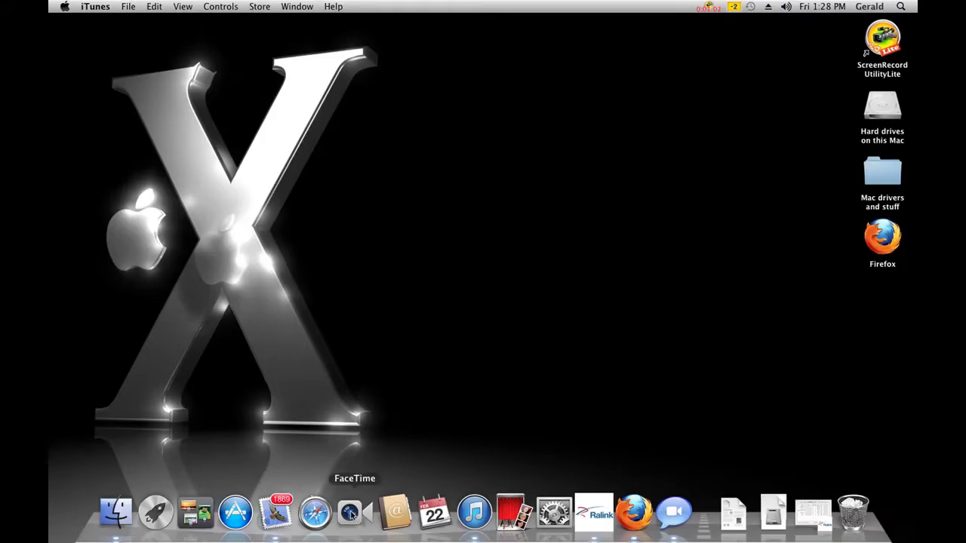
mouse_move(528, 260)
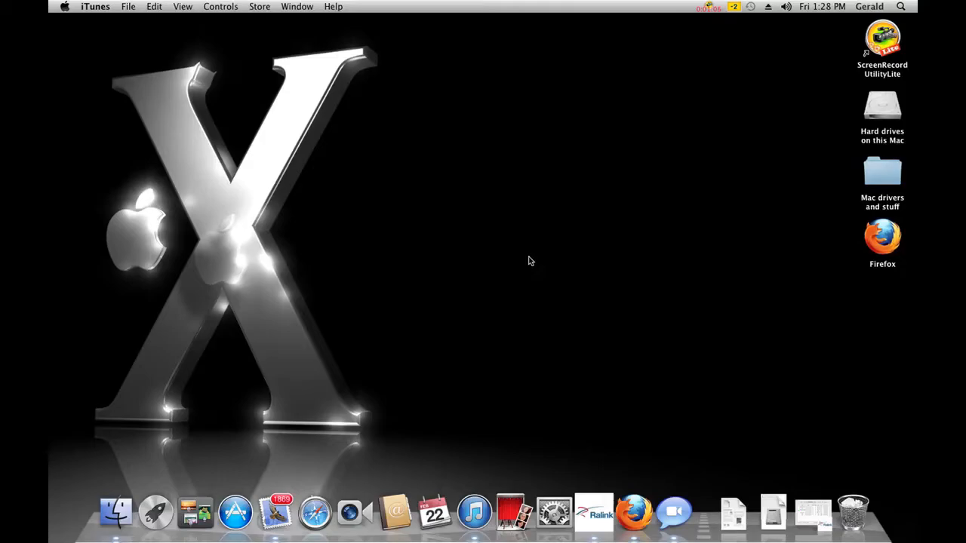
mouse_move(366, 435)
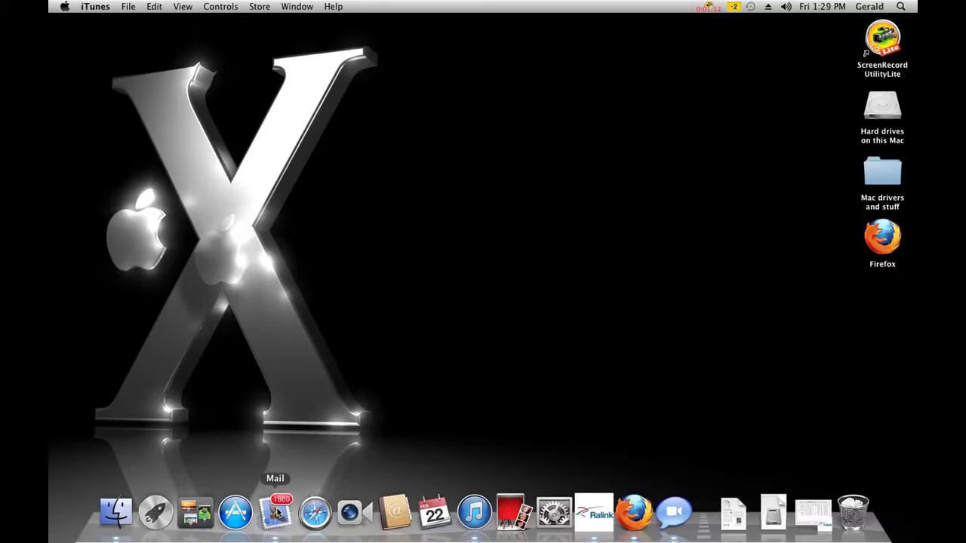
mouse_move(240, 300)
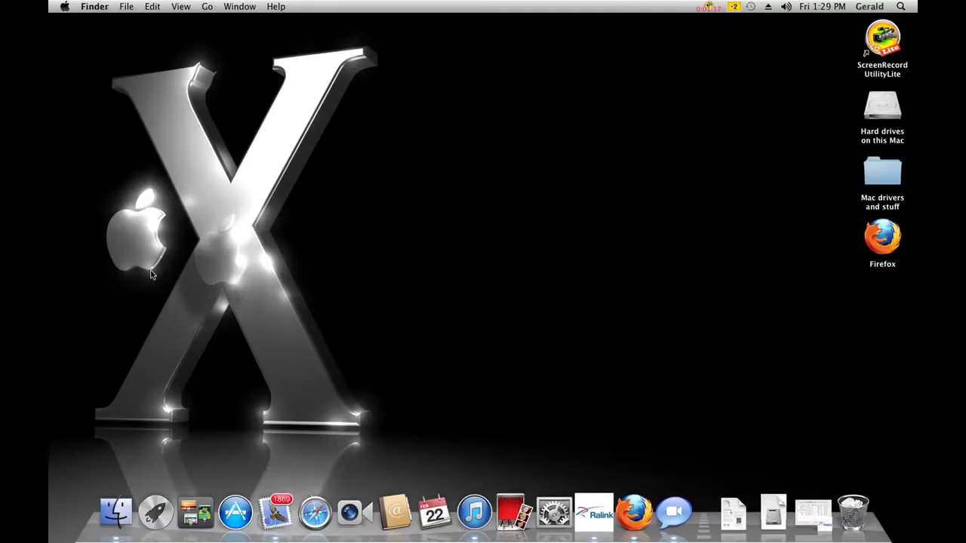
Show About This Mac from the Apple menu, then dismiss the window
left_click(64, 6)
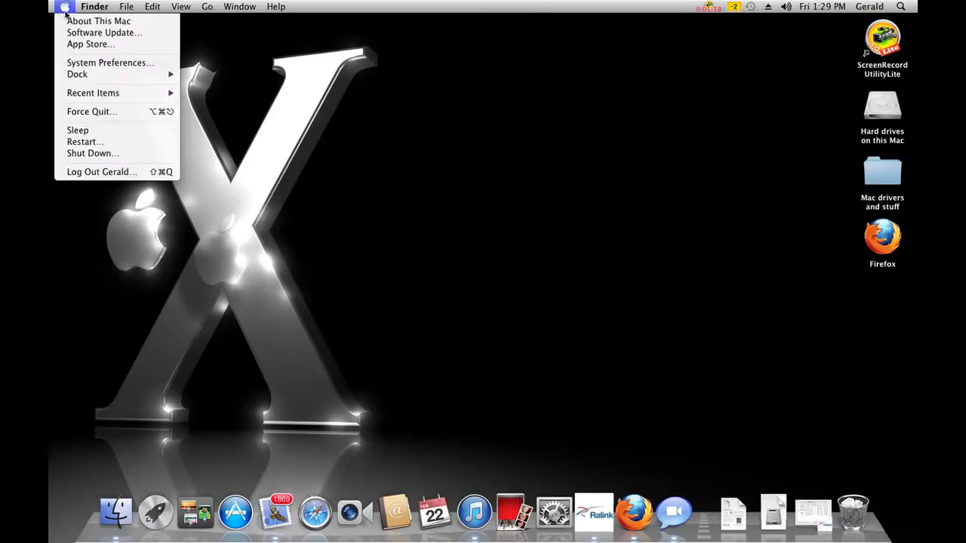
left_click(98, 20)
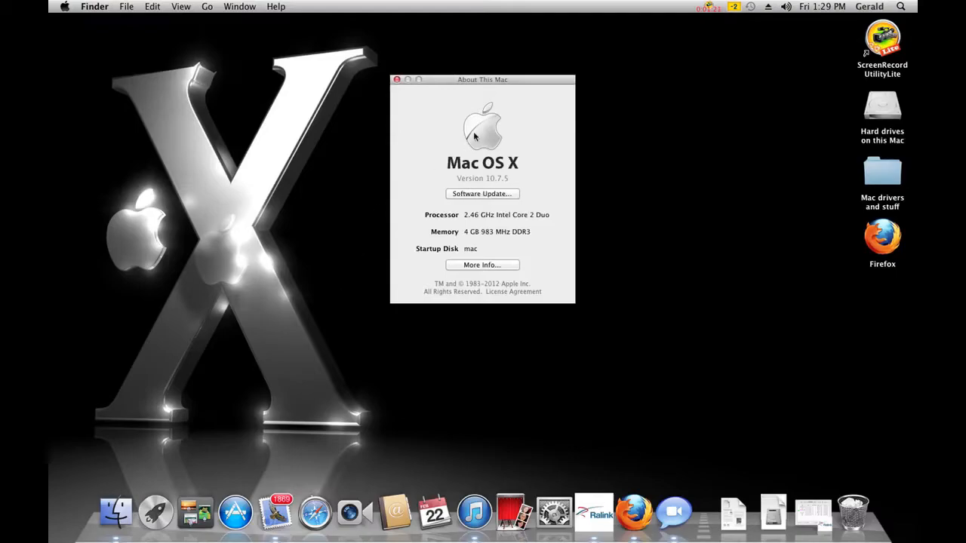
left_click_drag(482, 79, 406, 61)
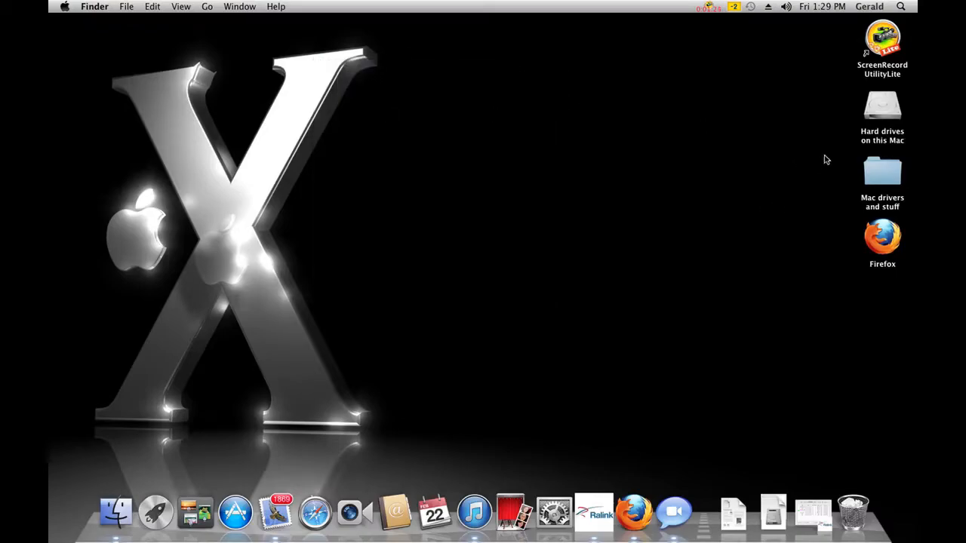
Open the Mac drivers and stuff folder on the desktop and close it
left_click(882, 170)
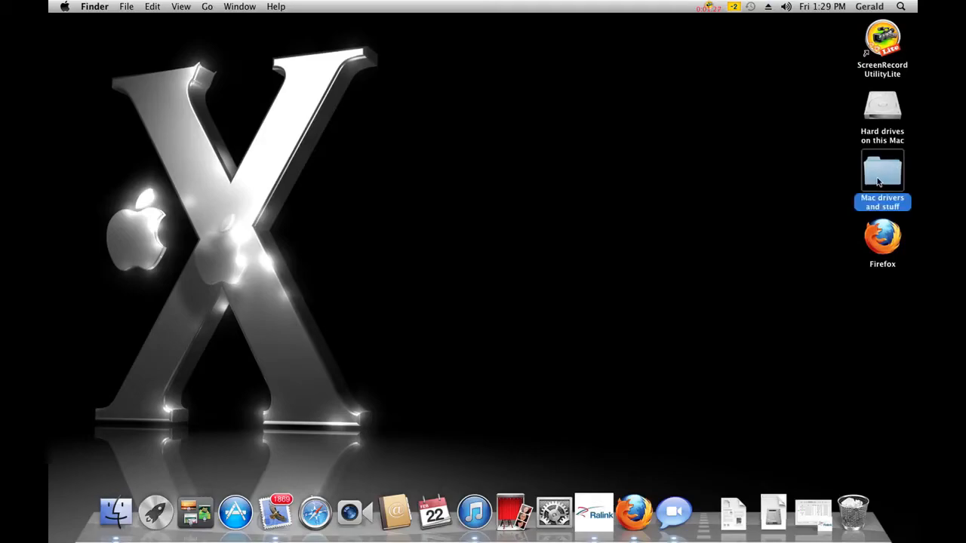
double_click(882, 169)
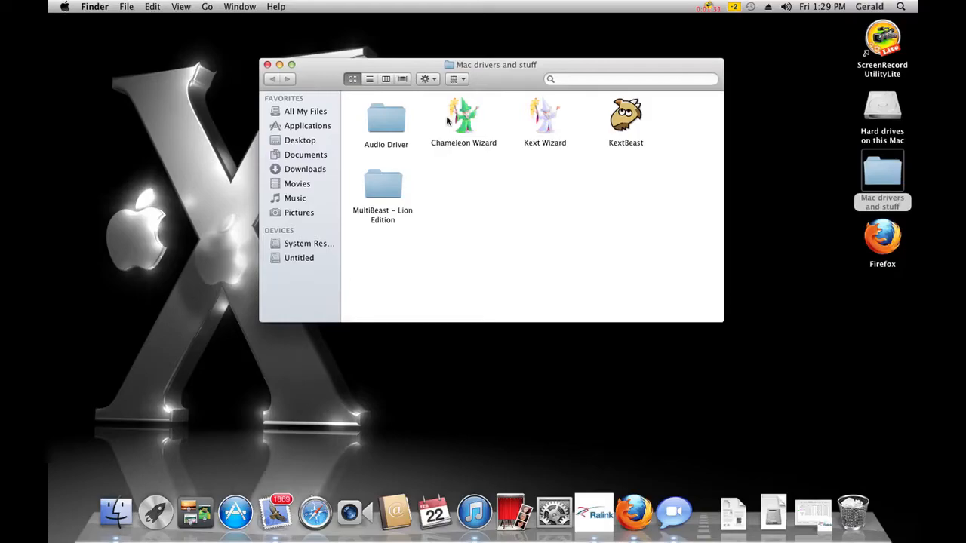
mouse_move(411, 196)
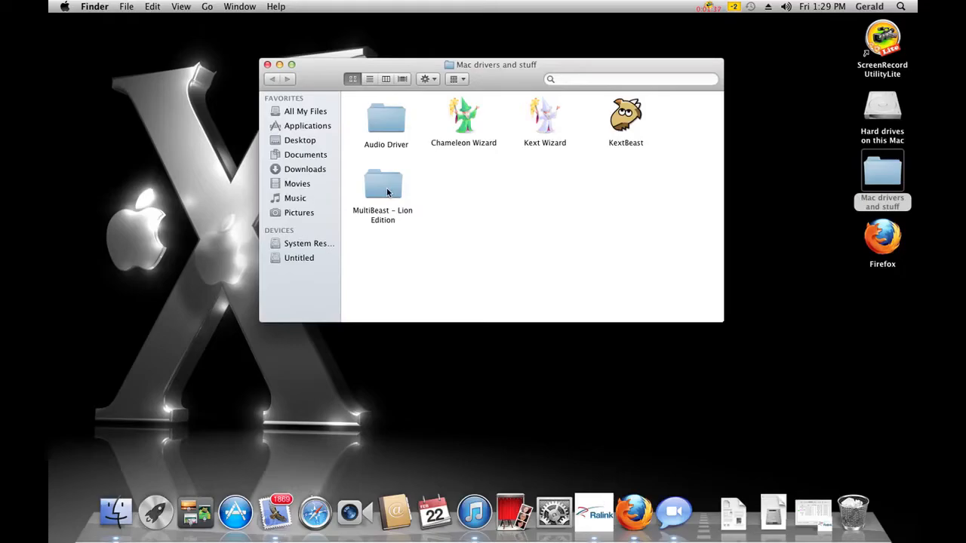
mouse_move(385, 194)
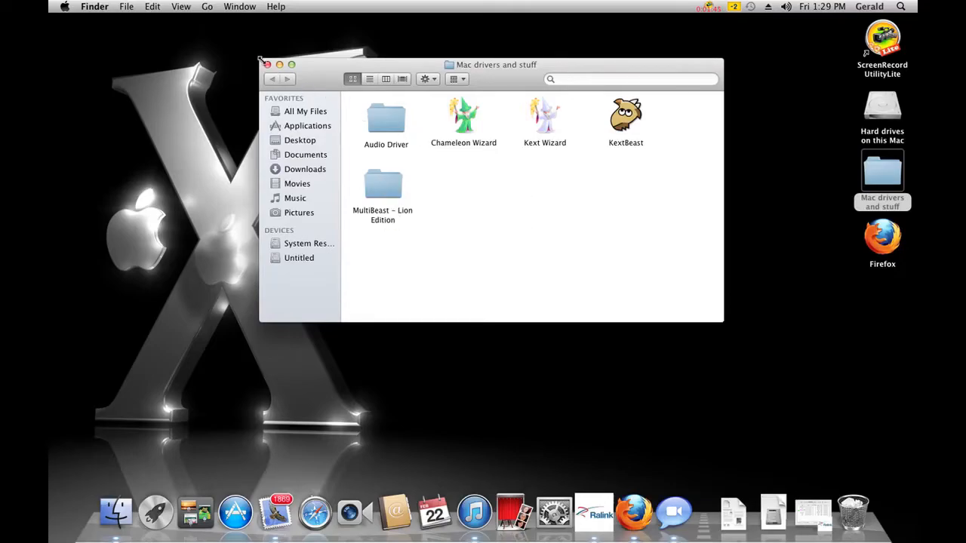
left_click(266, 64)
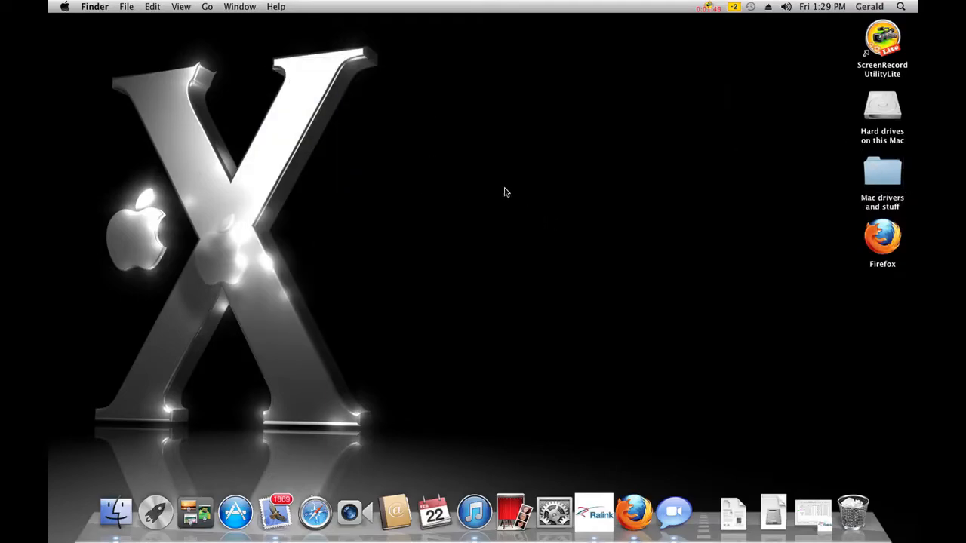
mouse_move(387, 198)
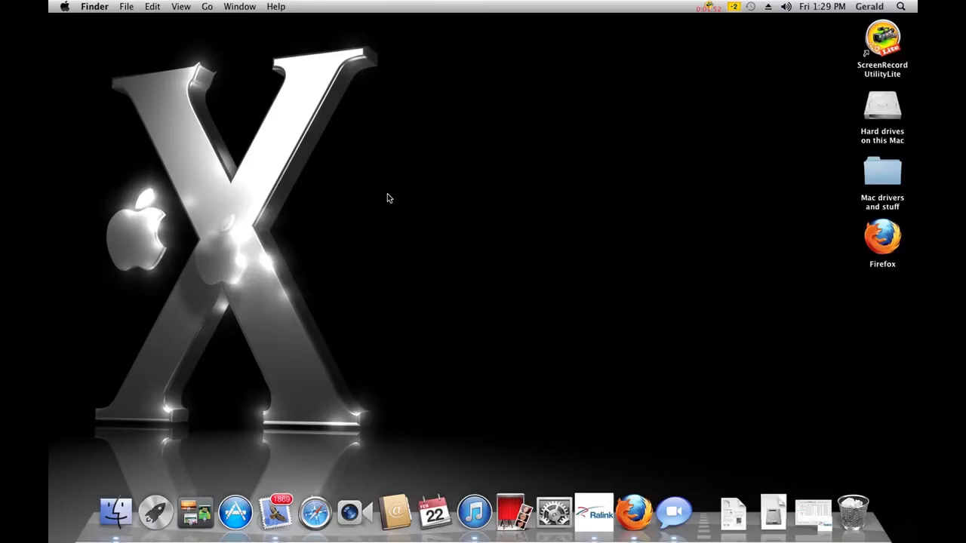
mouse_move(350, 122)
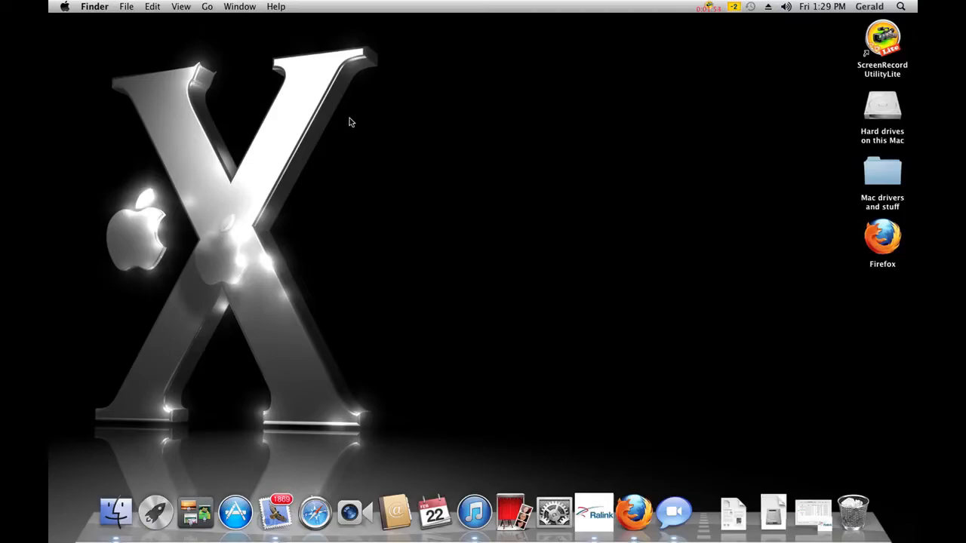
mouse_move(231, 230)
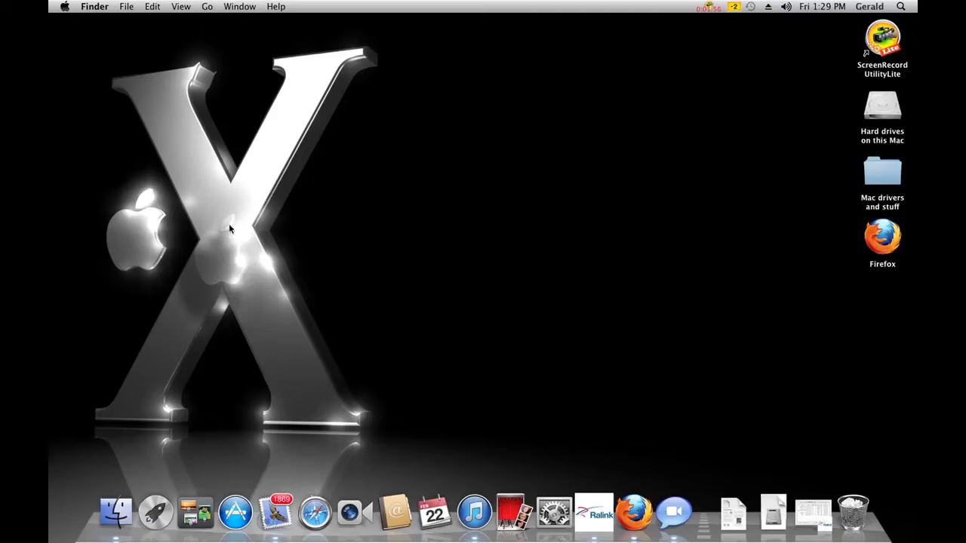
mouse_move(391, 249)
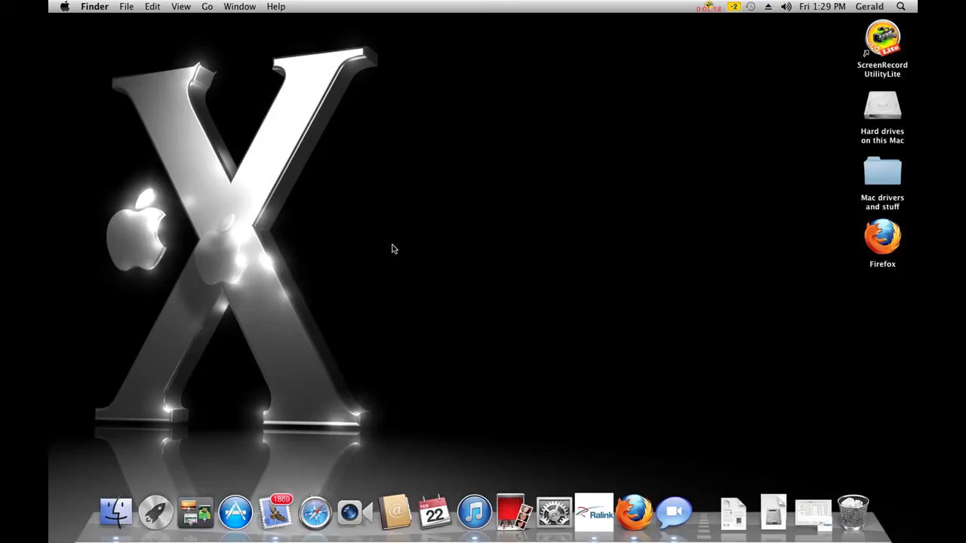
mouse_move(444, 254)
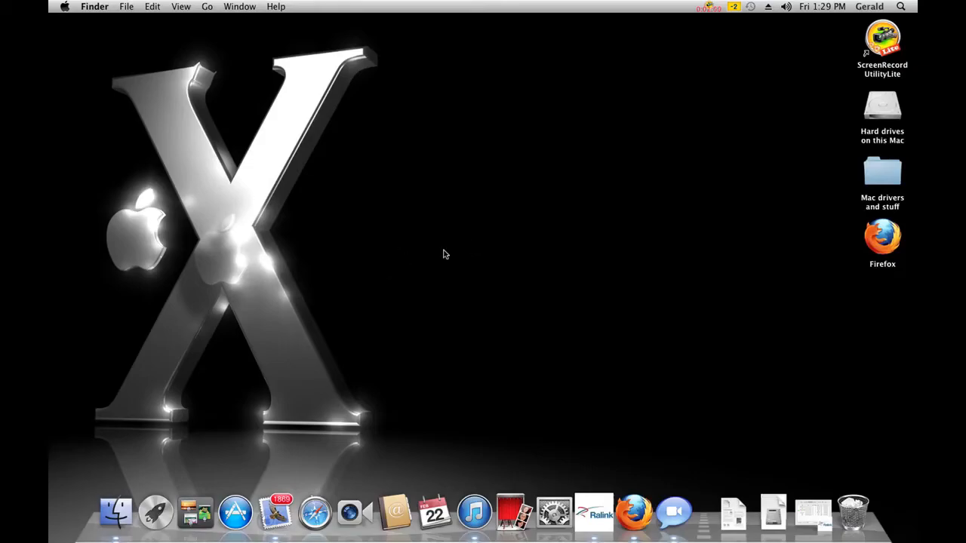
mouse_move(307, 234)
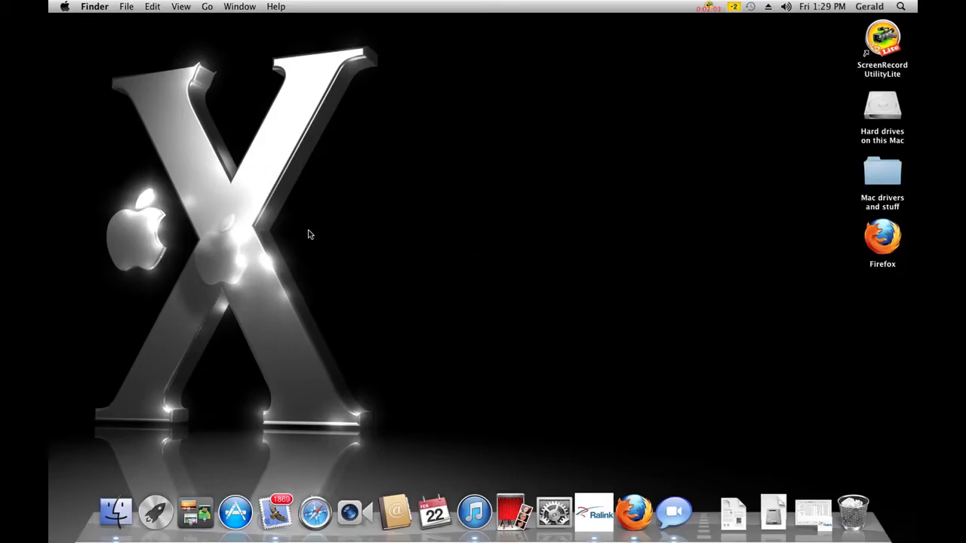
mouse_move(540, 217)
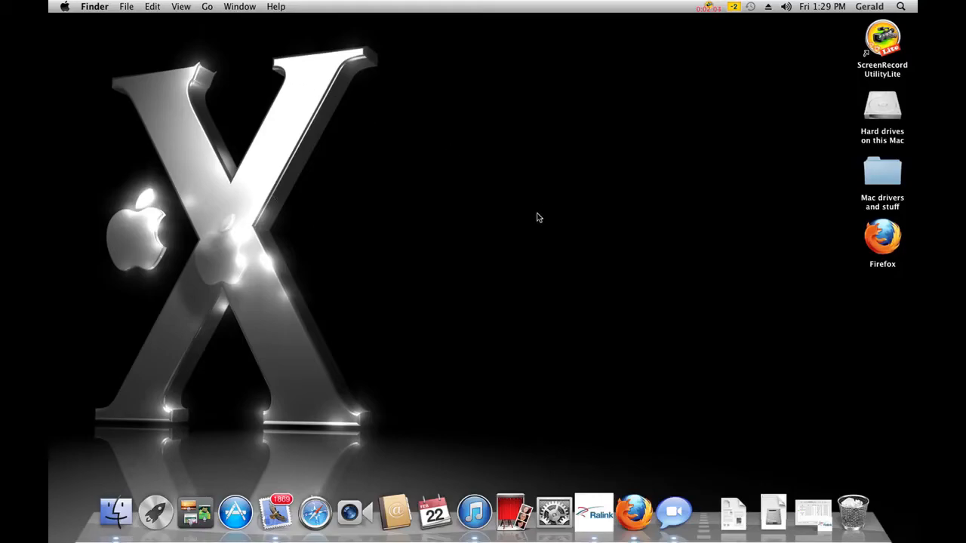
mouse_move(475, 236)
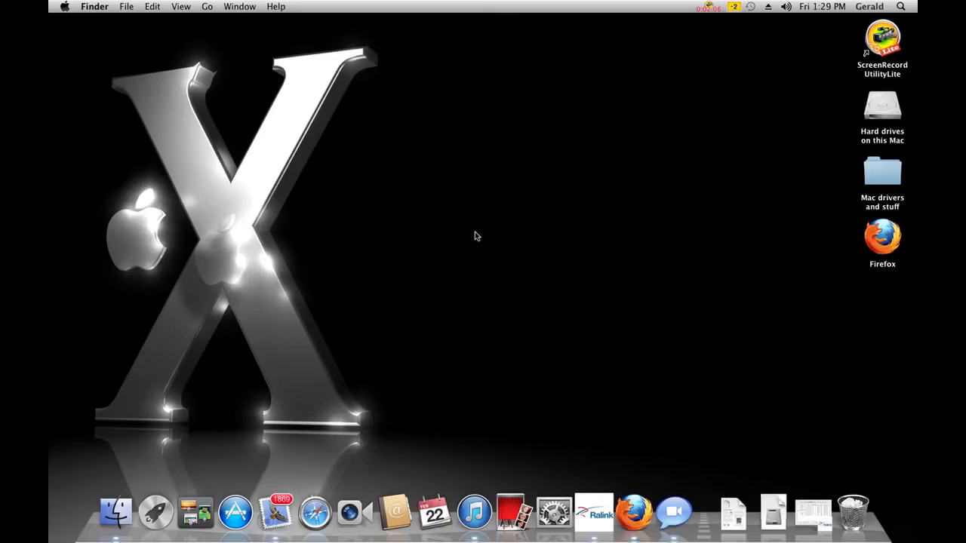
mouse_move(496, 470)
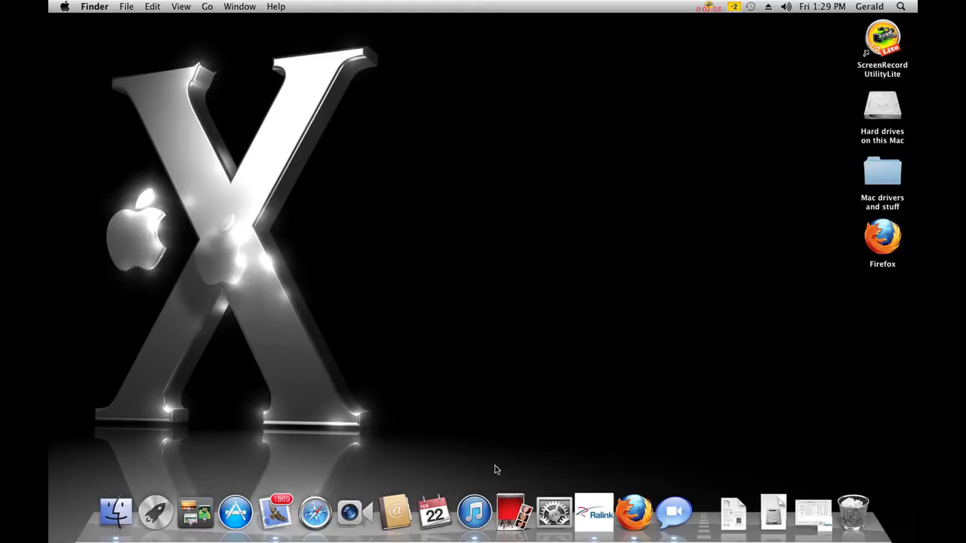
mouse_move(633, 513)
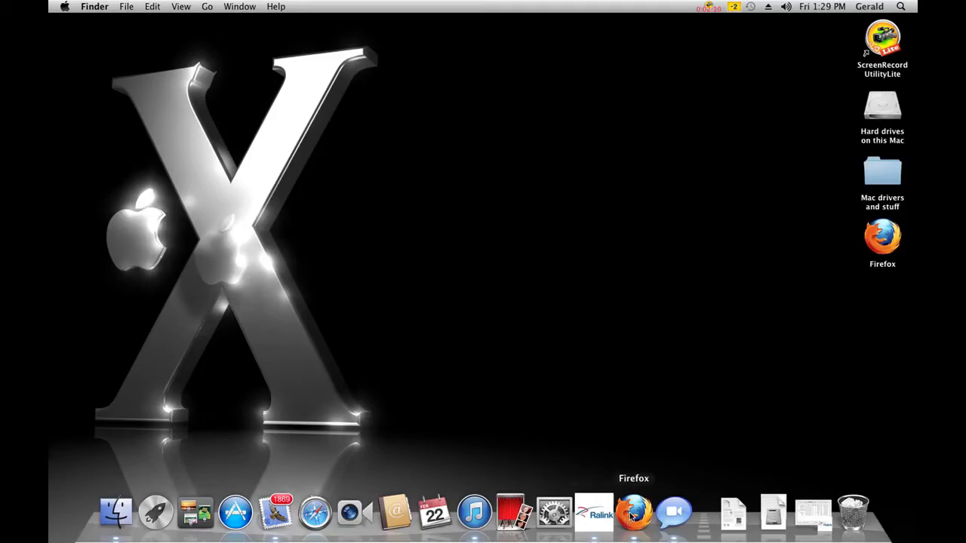
mouse_move(314, 512)
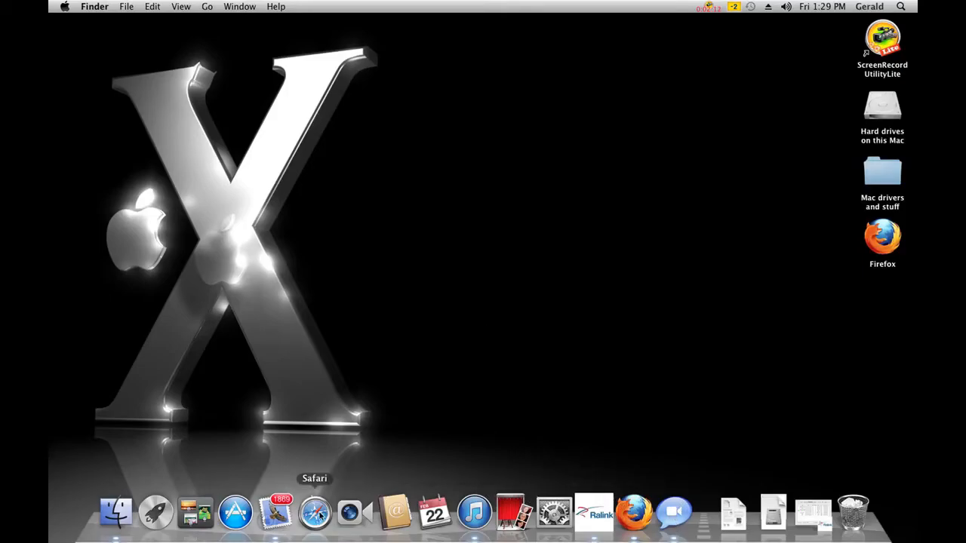
mouse_move(236, 511)
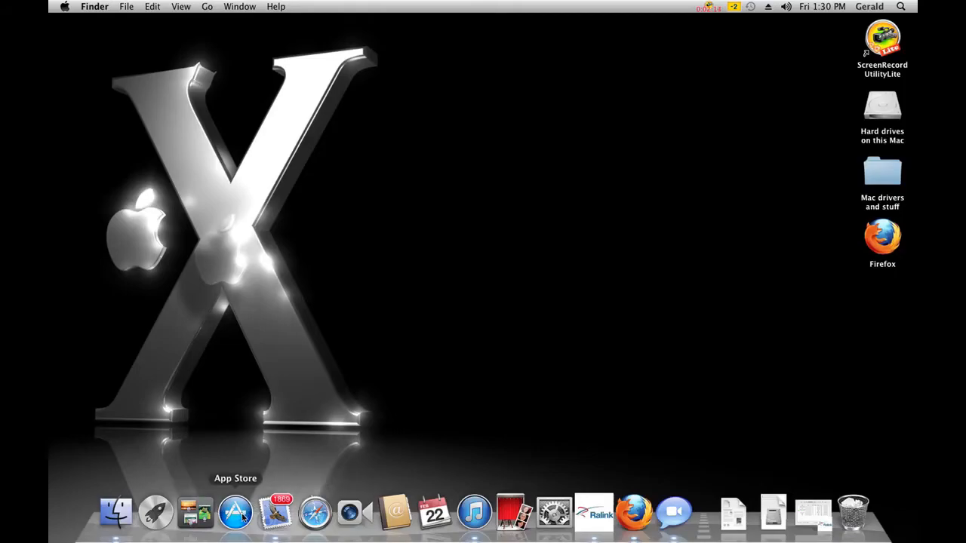
mouse_move(230, 426)
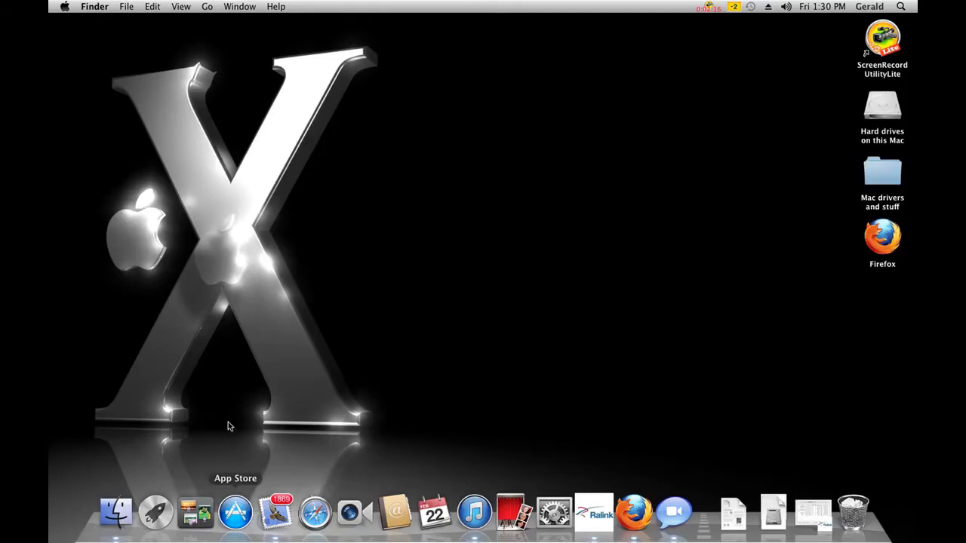
mouse_move(474, 511)
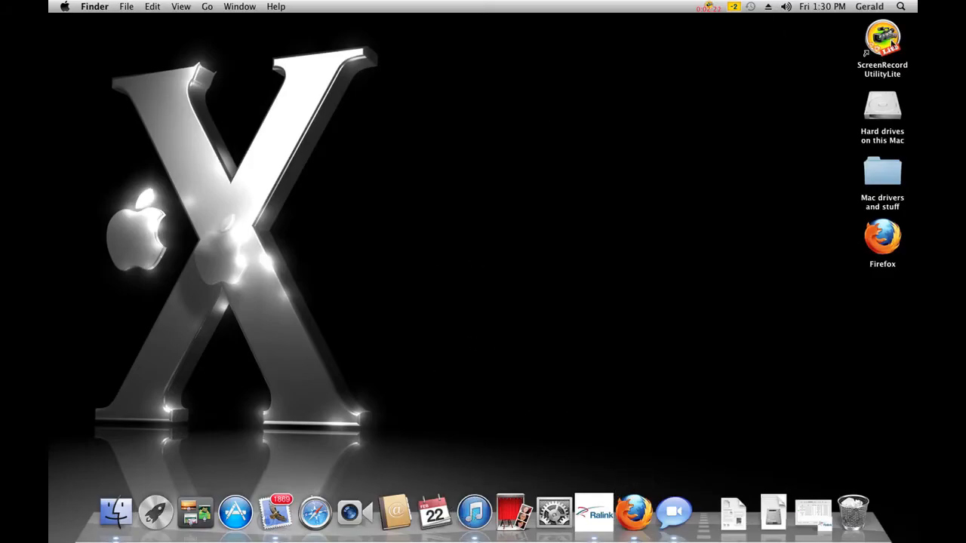
mouse_move(496, 165)
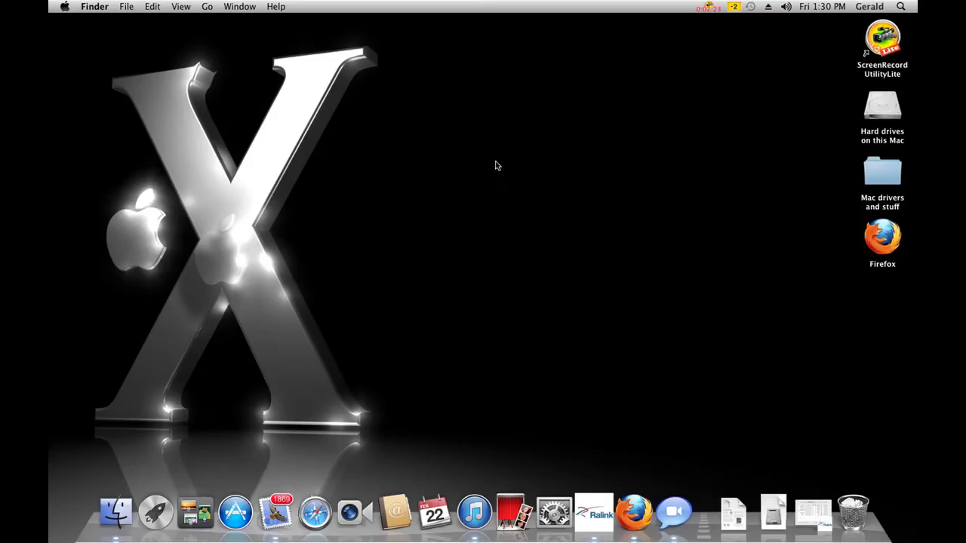
left_click(707, 6)
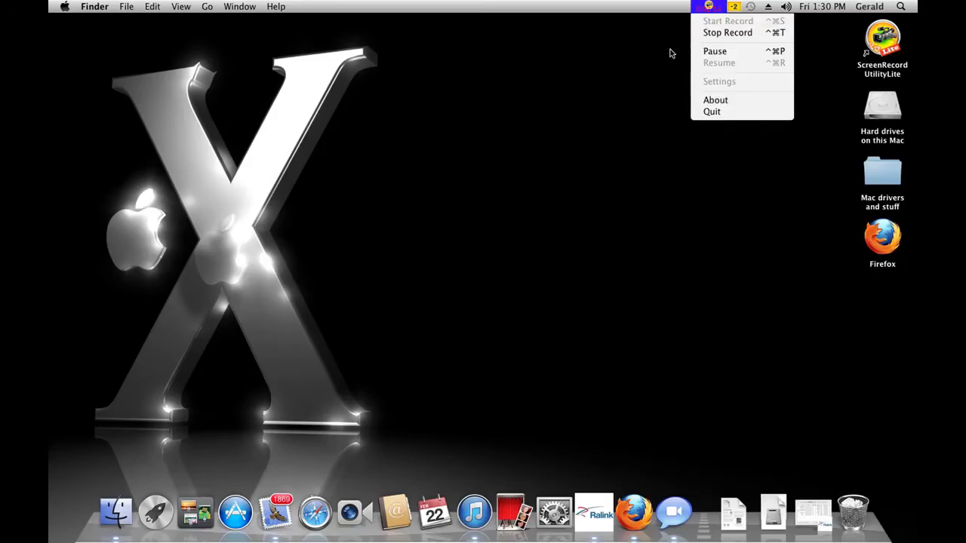